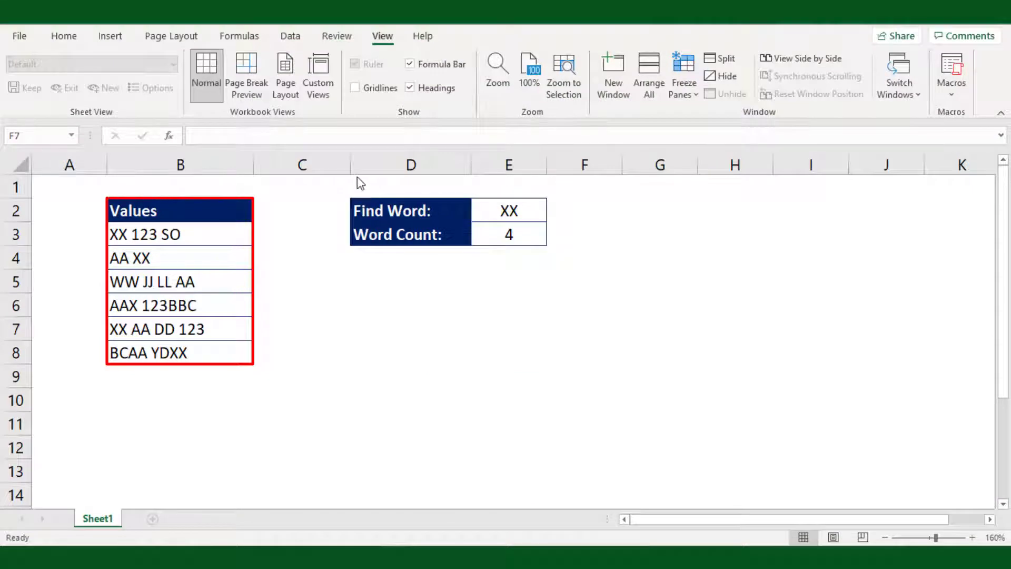
mouse_move(399, 298)
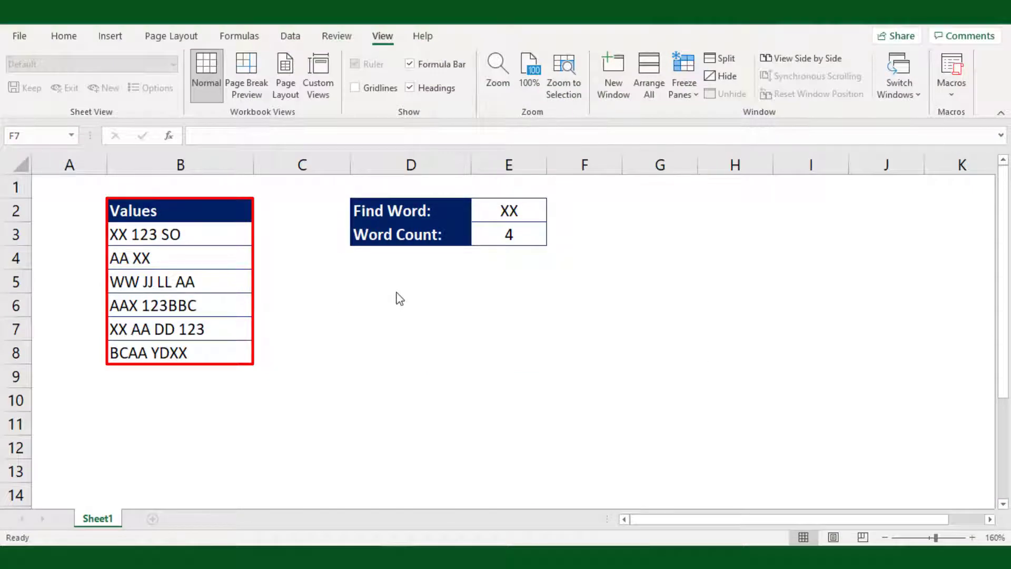
Review the Values table and Find Word XX, then clear the Word Count value in E3
click(508, 234)
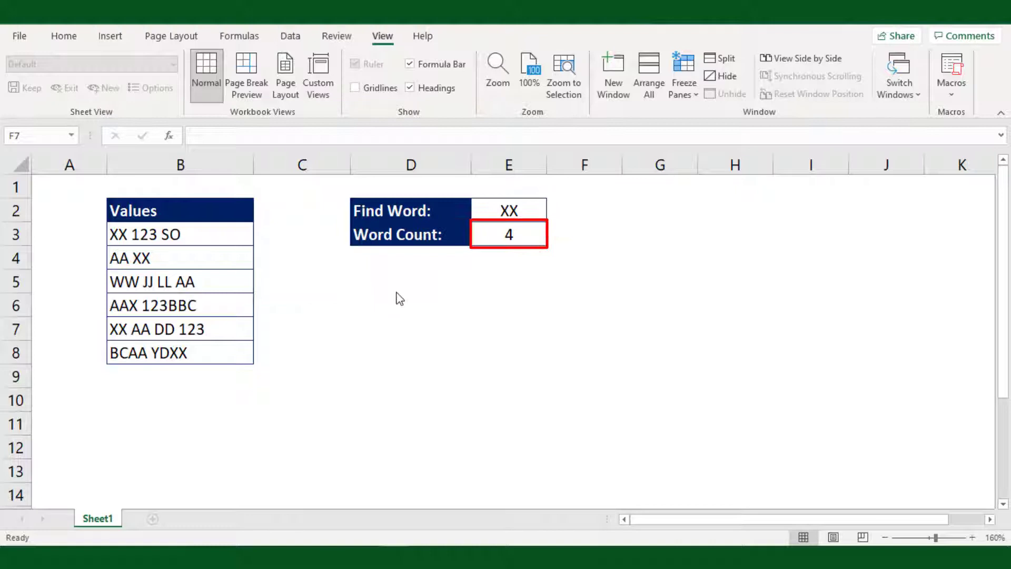
click(508, 209)
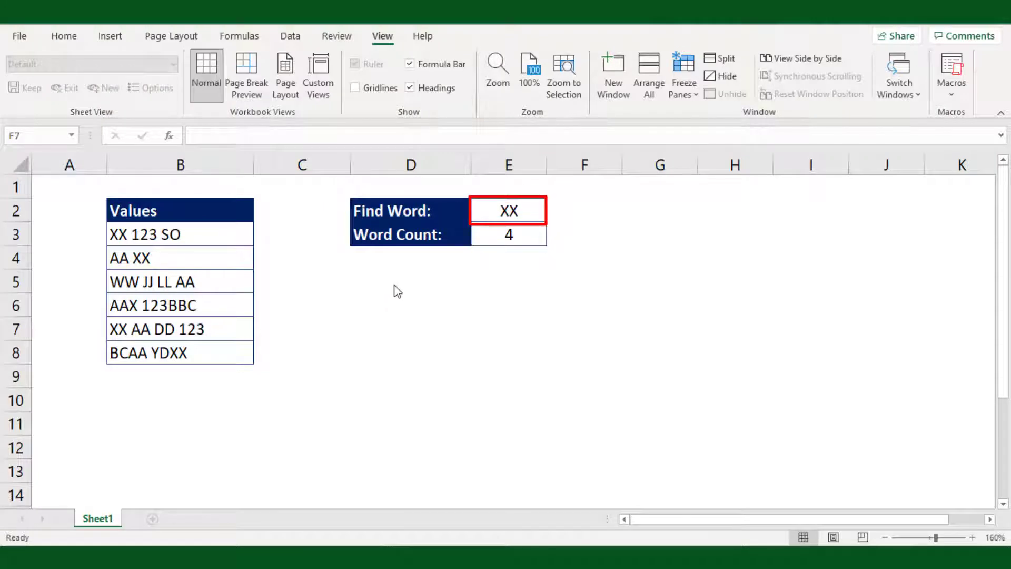
click(508, 209)
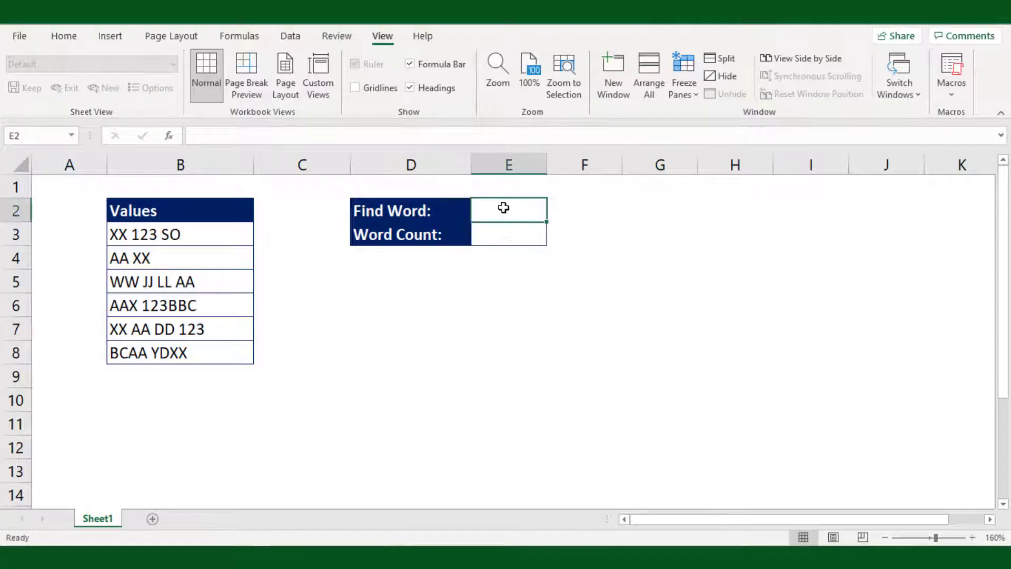
click(583, 329)
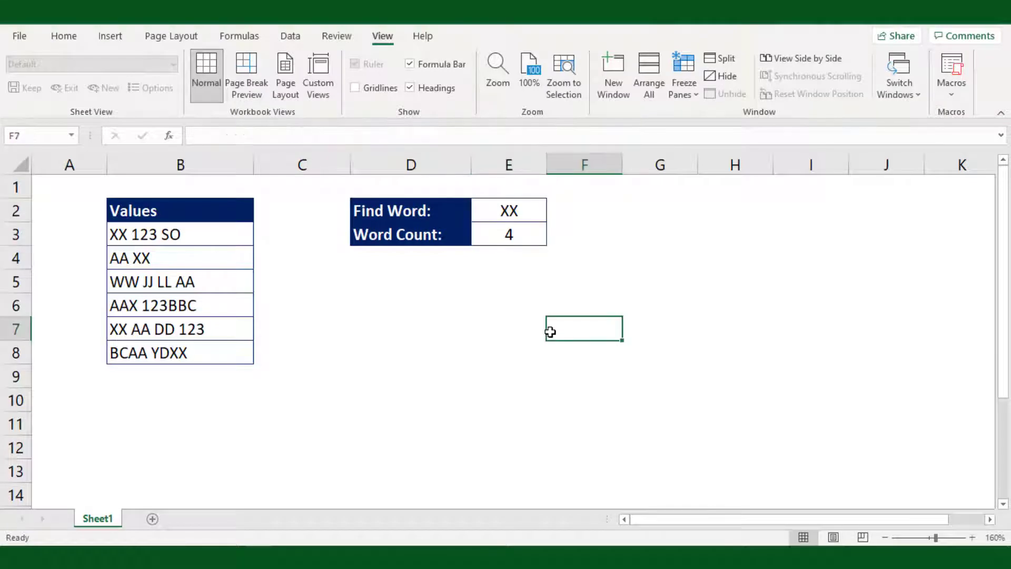
mouse_move(632, 269)
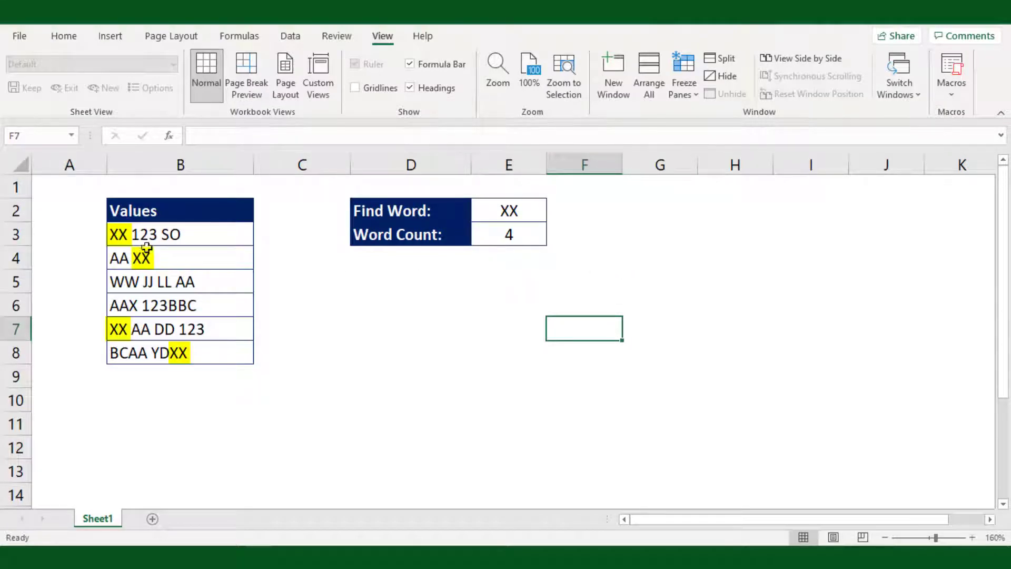
mouse_move(190, 387)
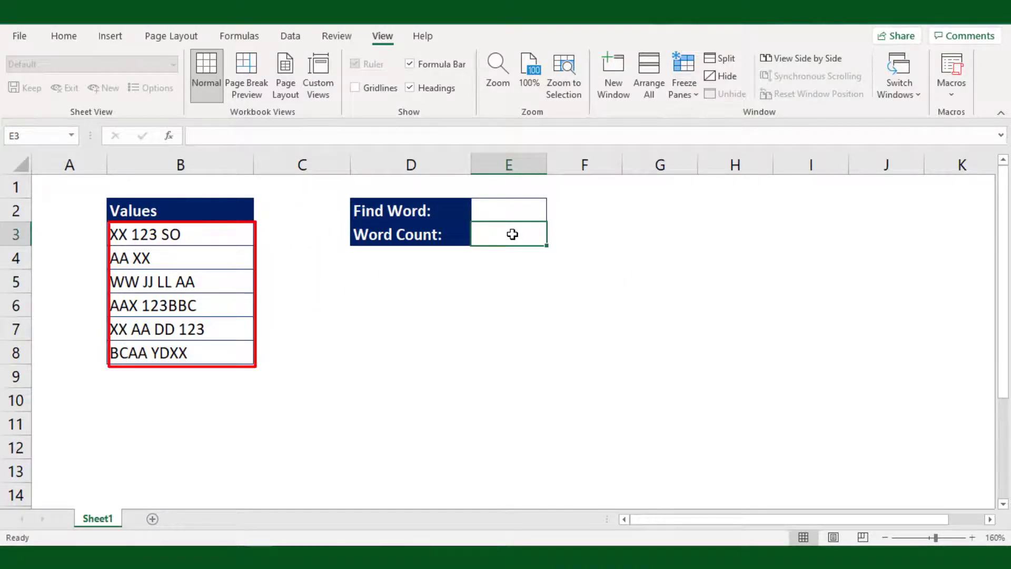
Enter =SUBSTITUTE(B3:B8,$E$2,"") in E3 to spill the values with XX removed
click(509, 210)
text(XX)
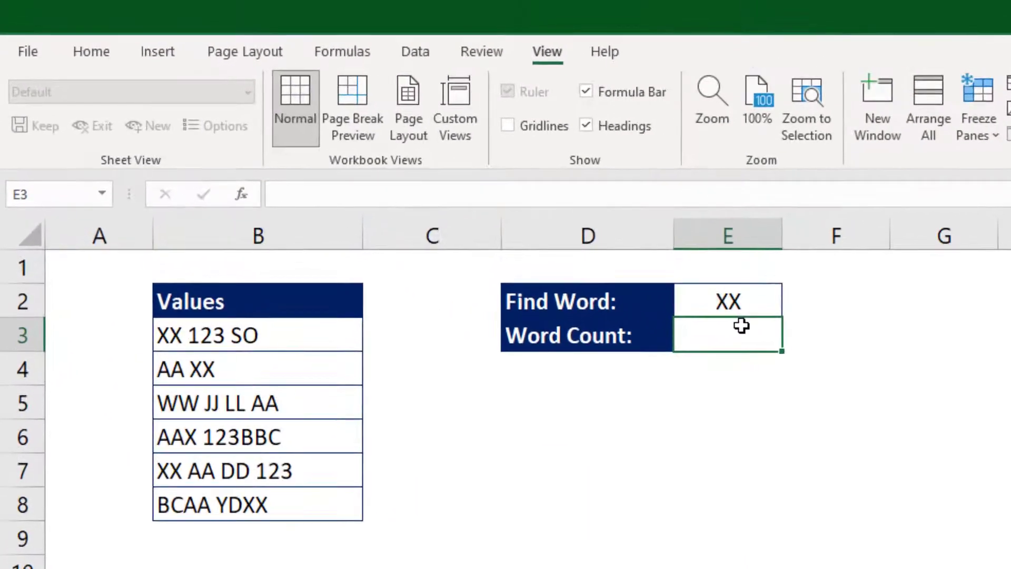
text(=)
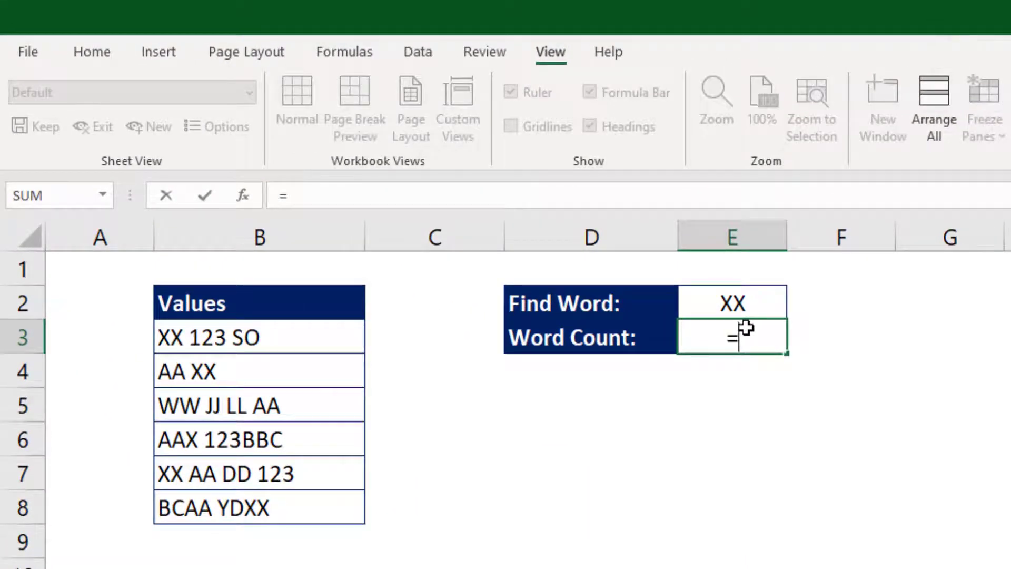
text(SUBSTITUTE()
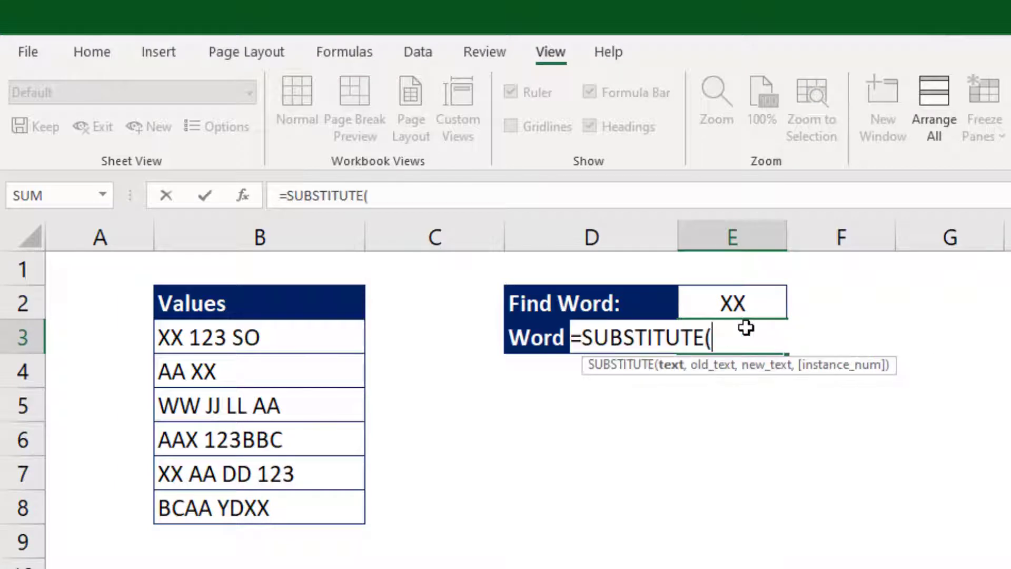
mouse_move(671, 374)
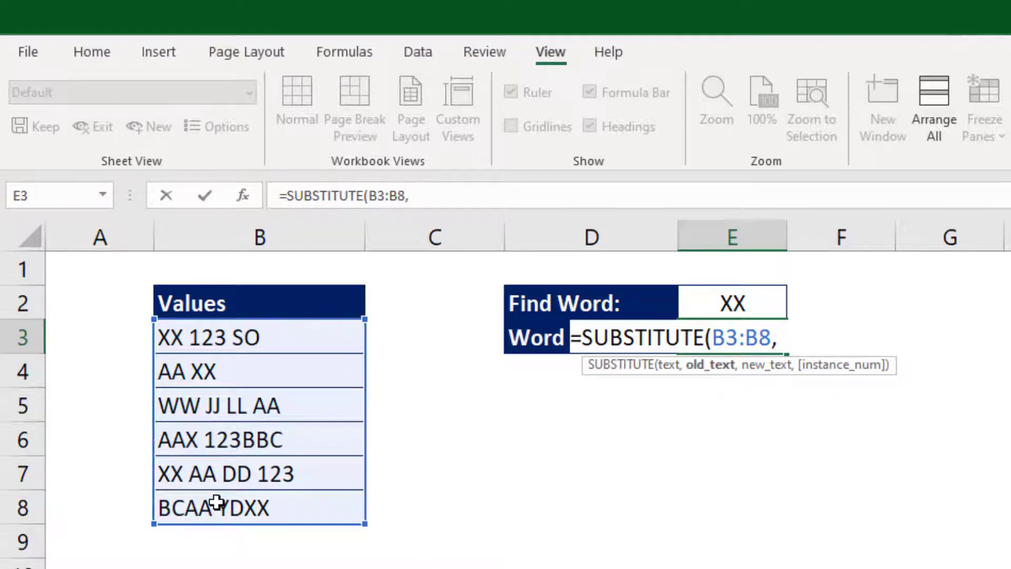
click(731, 302)
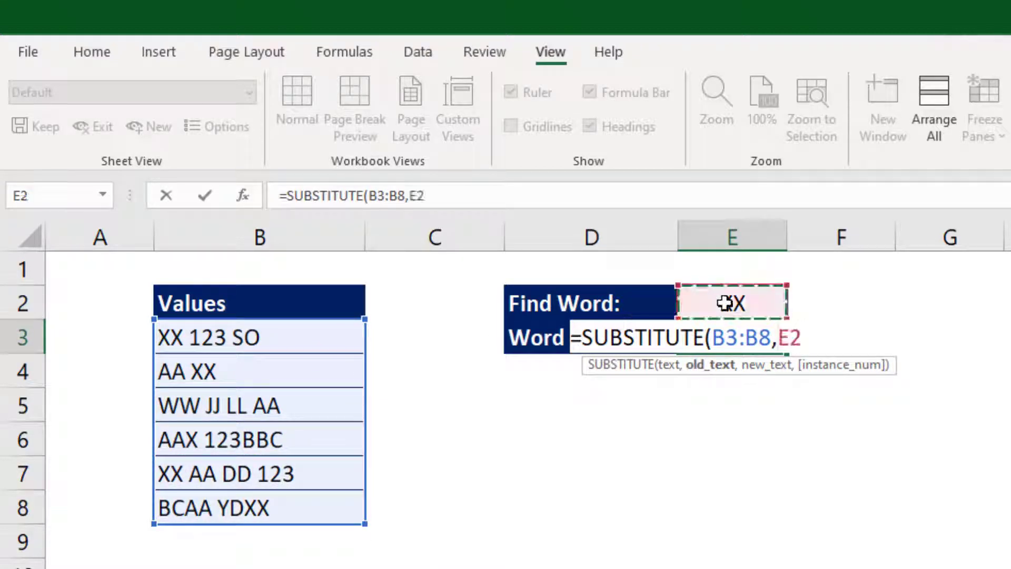
key(f4)
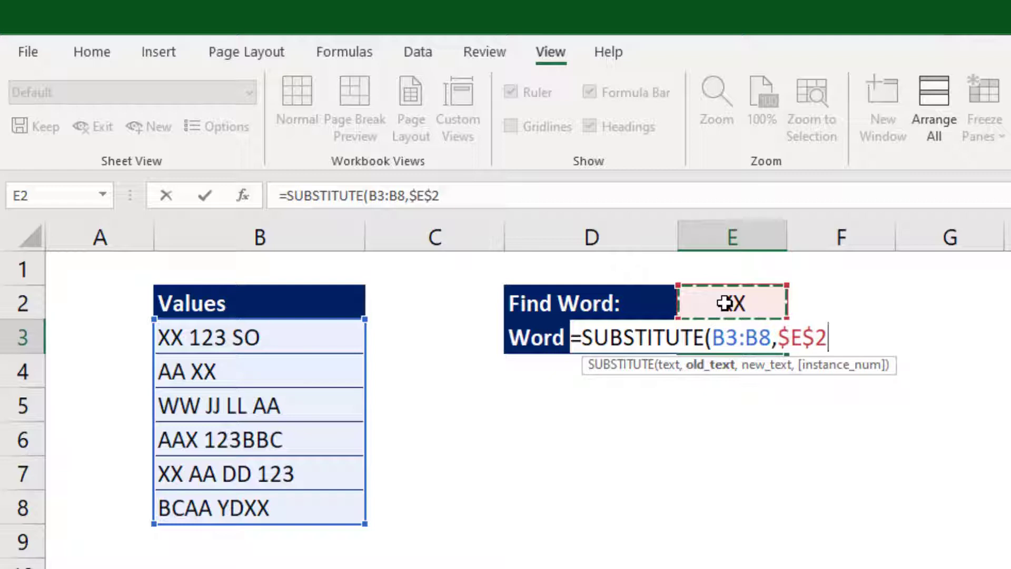
text(,)
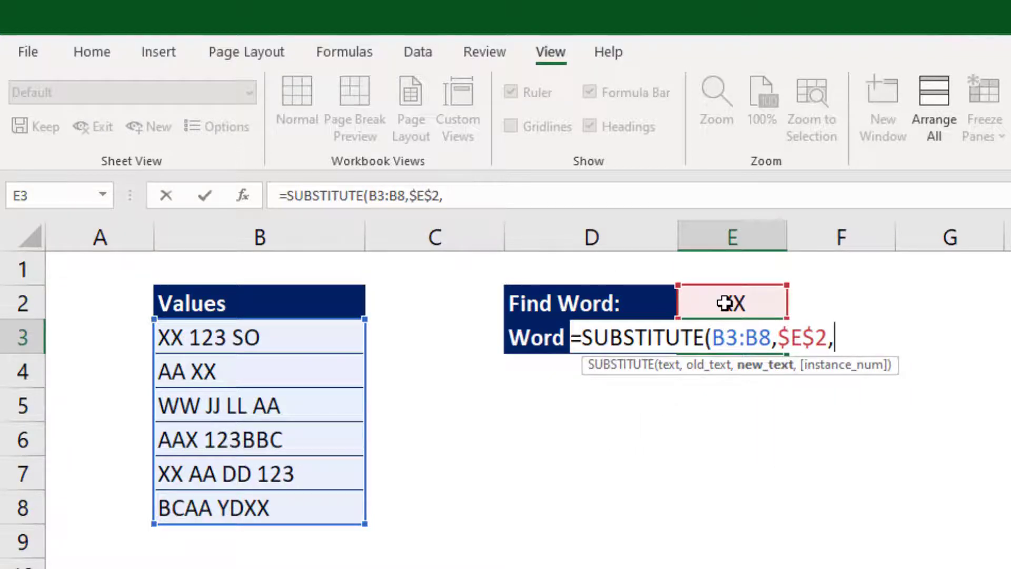
text(")
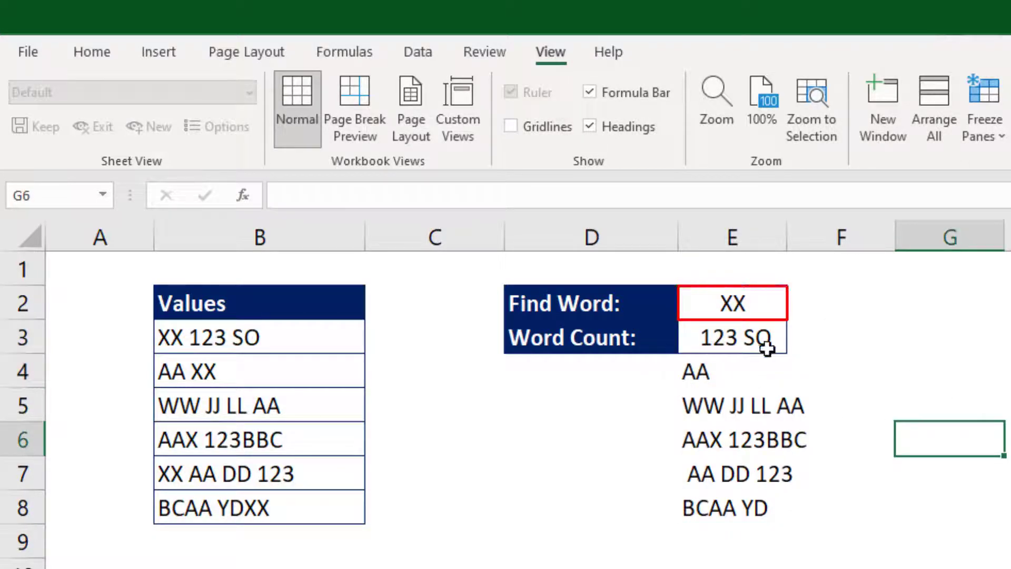
click(732, 337)
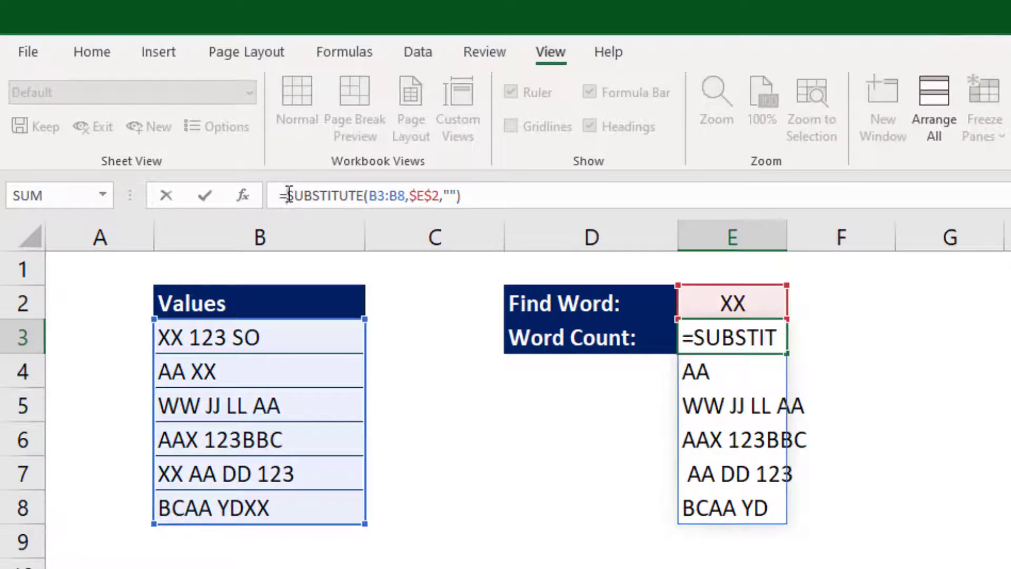
Wrap the E3 formula in SUM(LEN(...)) to total the stripped lengths as 48
text(LEN()
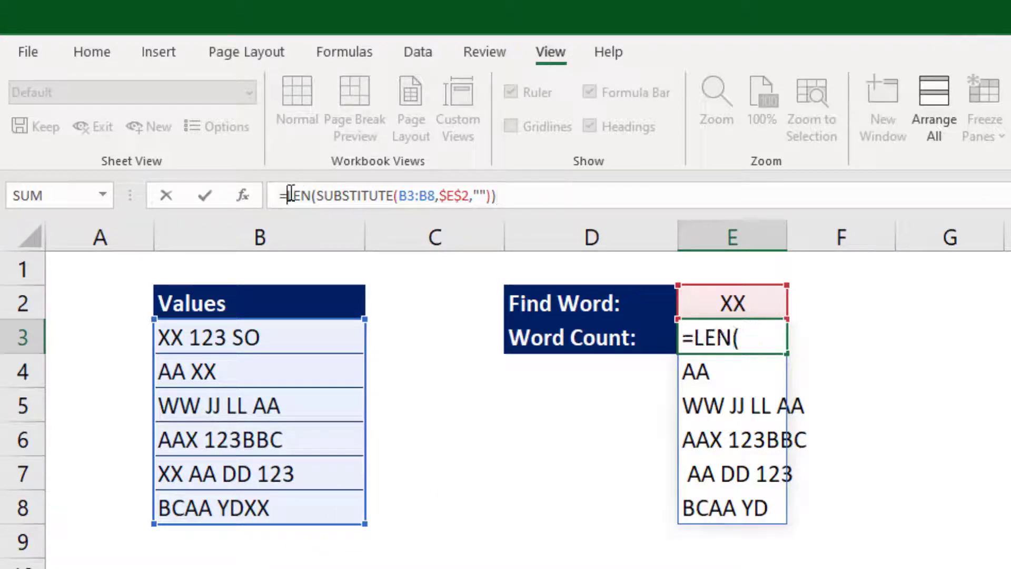
text(sum()
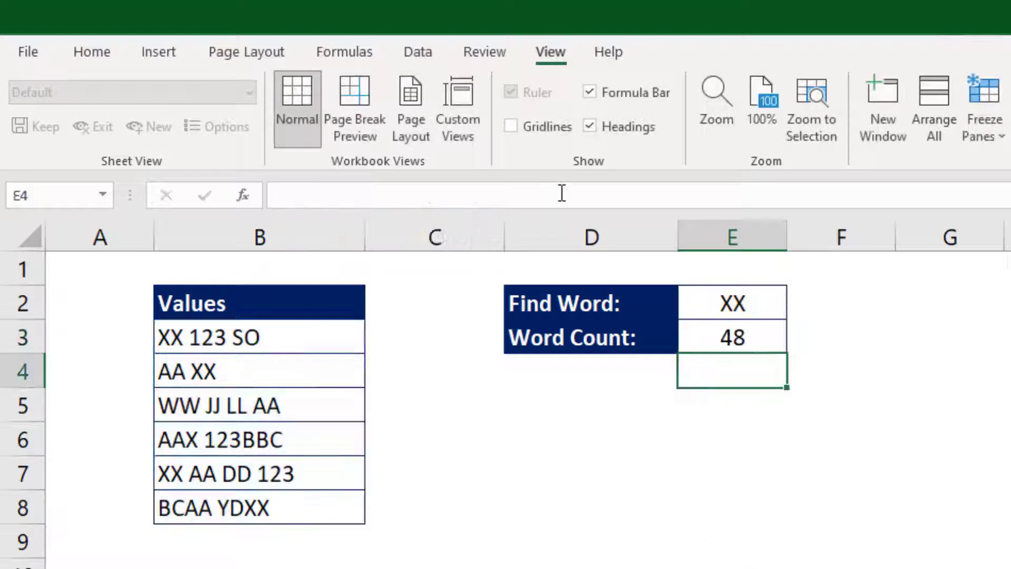
mouse_move(833, 405)
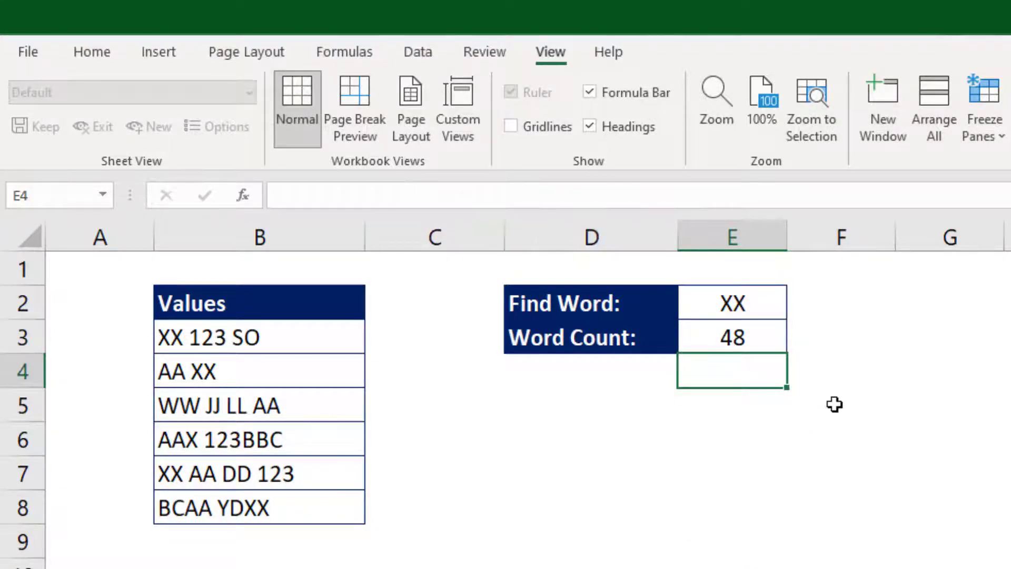
Prepend SUM(LEN(B3:B8))- to the E3 formula, declining the correction prompt, giving 8
click(732, 337)
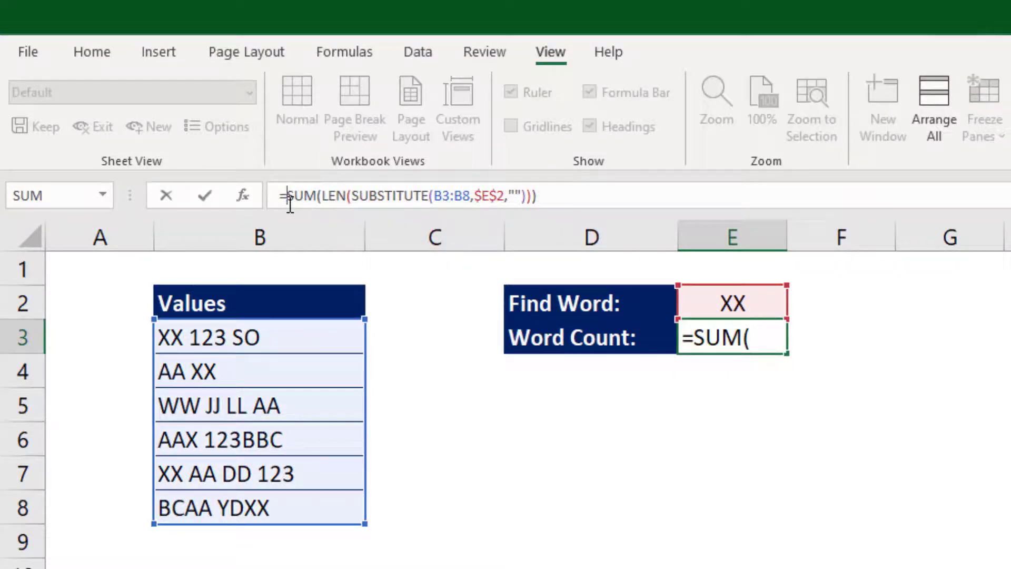
text(I)
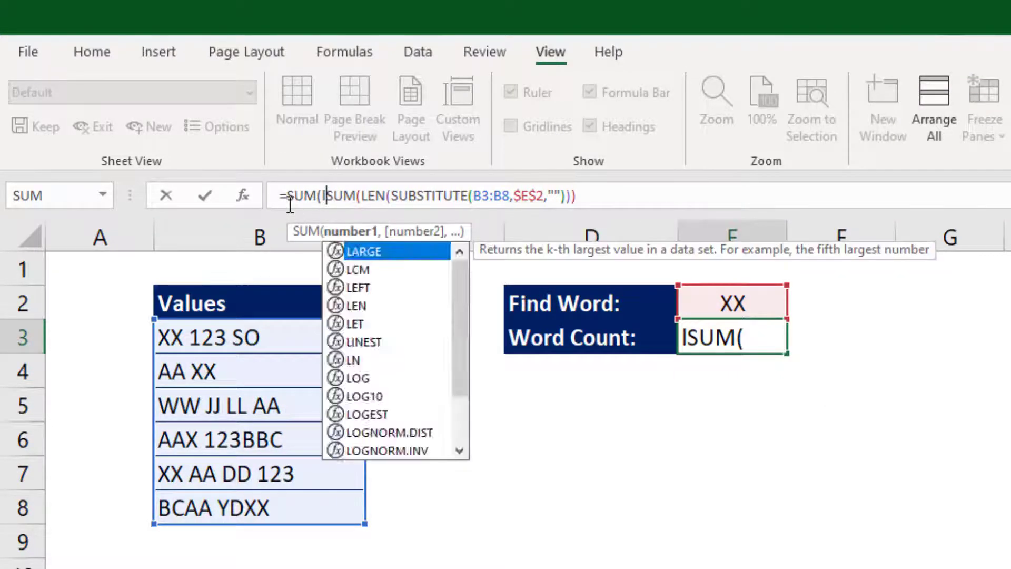
text(len(B3:B8)
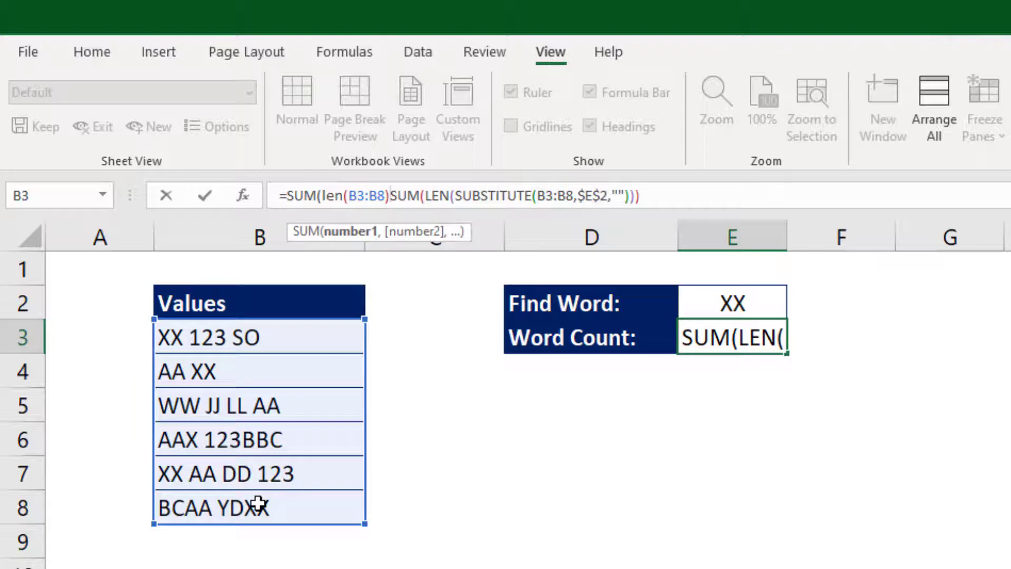
text(-)
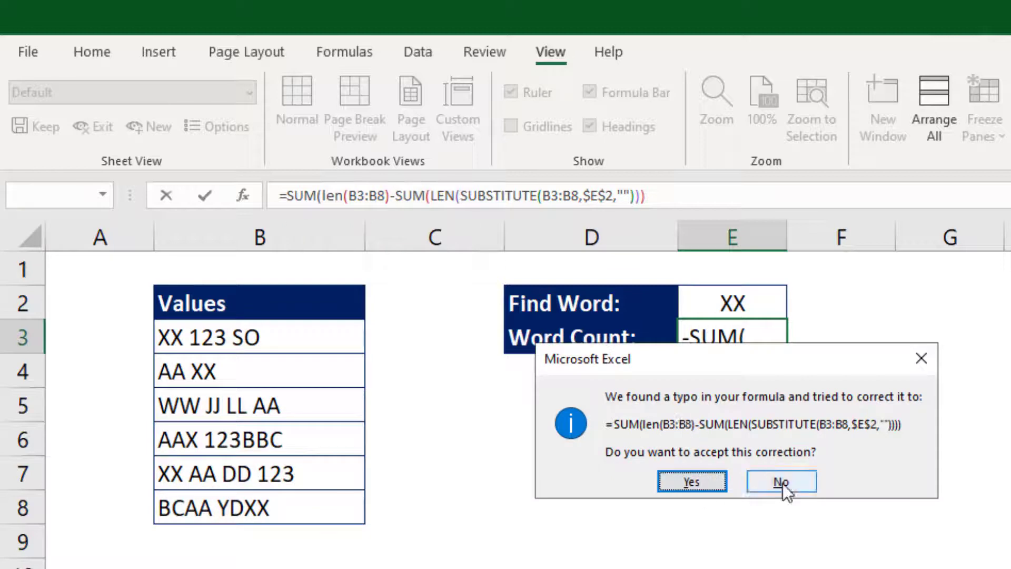
click(782, 481)
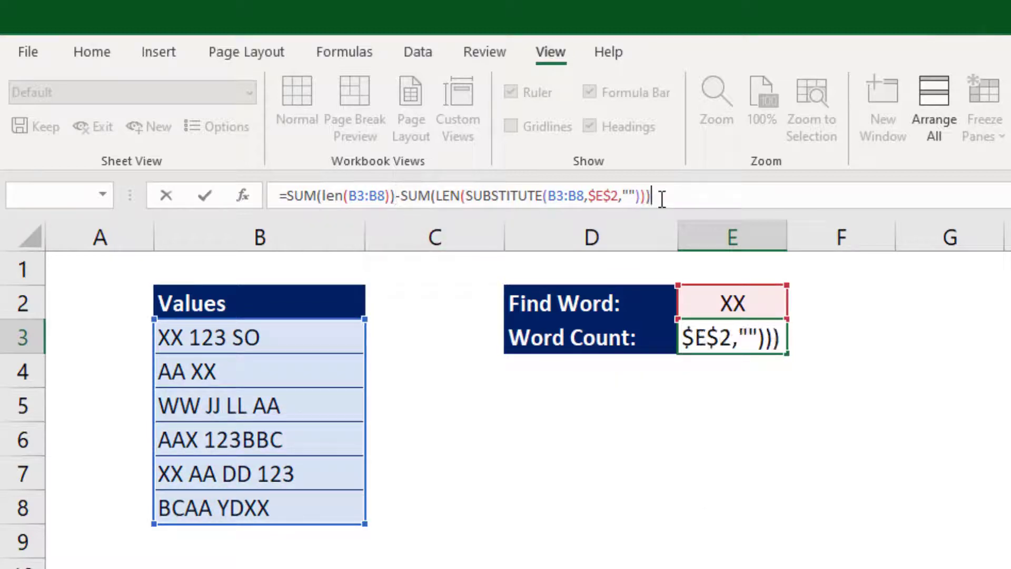
key(Return)
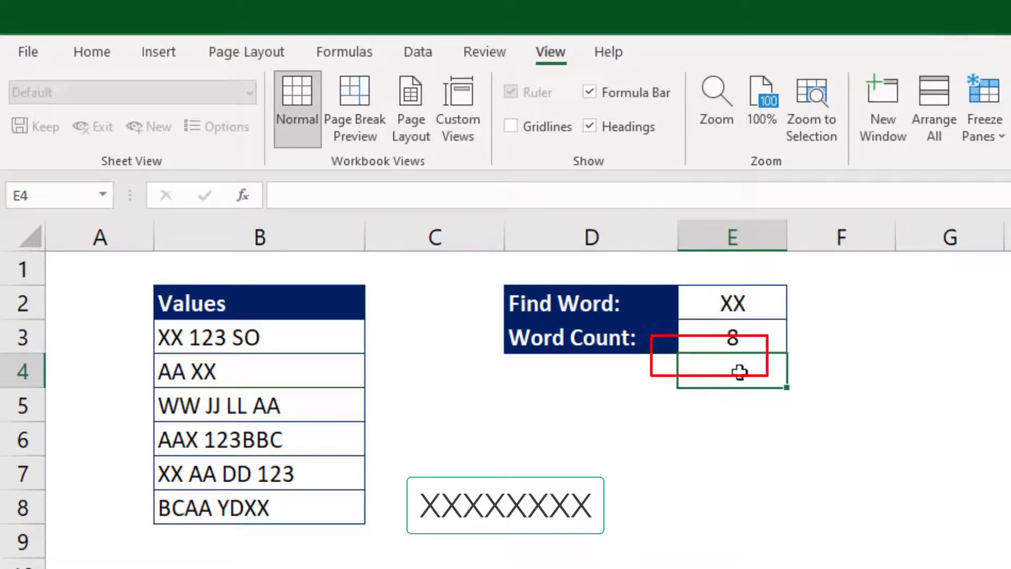
Divide the E3 formula by LEN($E$2) and set the Find Word to 123, counting 3
click(732, 336)
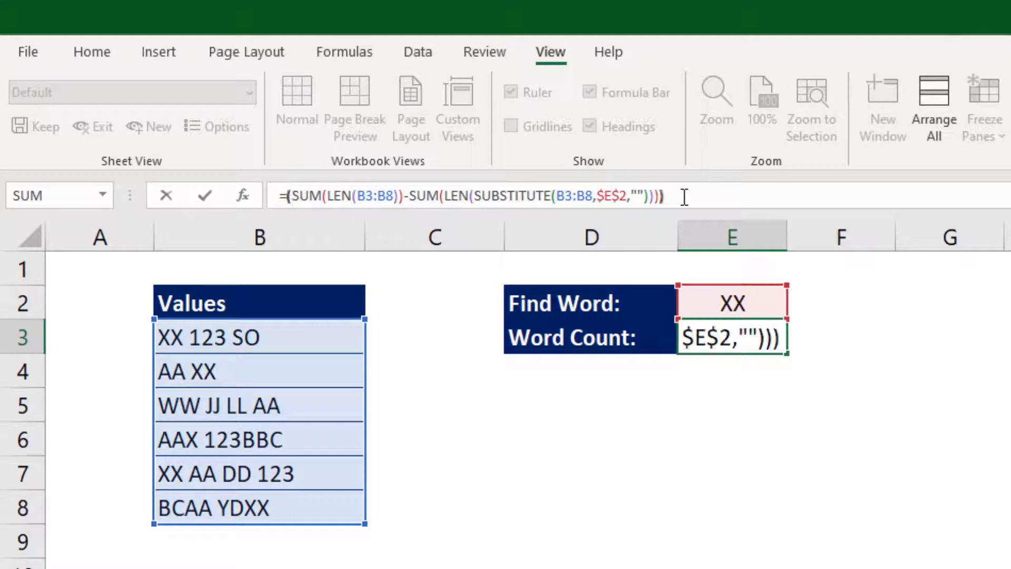
text(/)
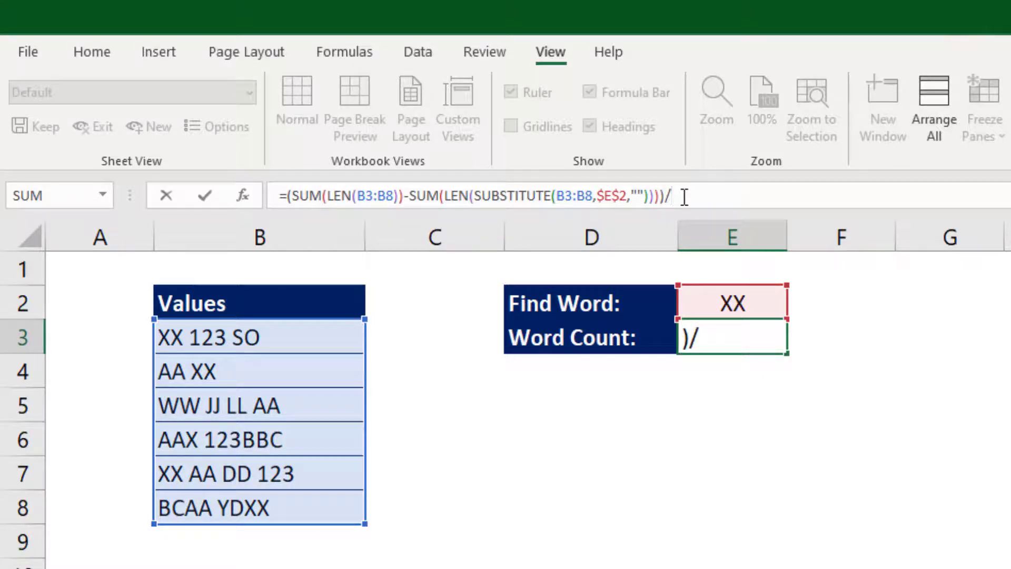
text(len()
click(732, 303)
text(123)
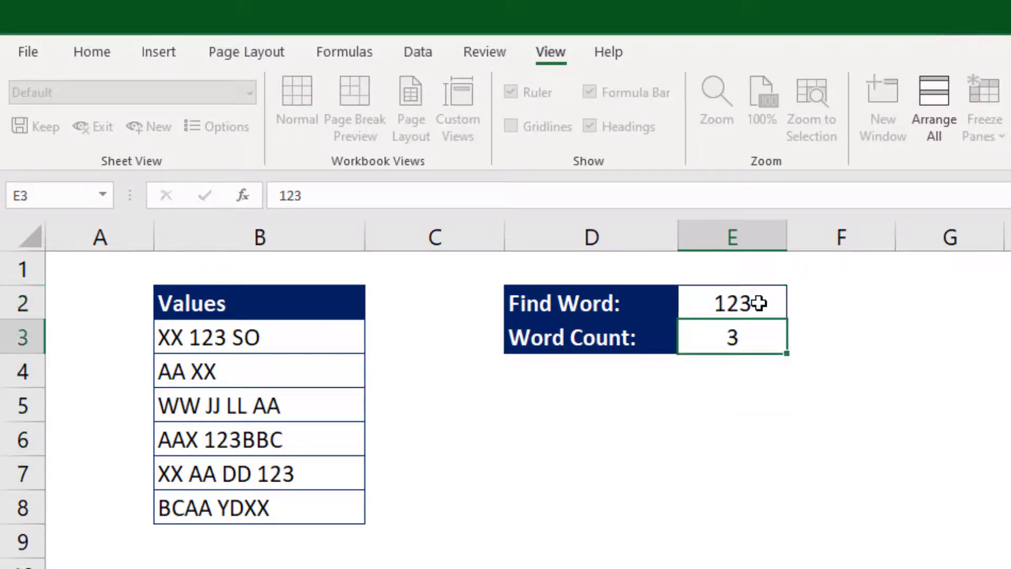
Enter AA as the Find Word in E2, updating Word Count to 5
click(590, 507)
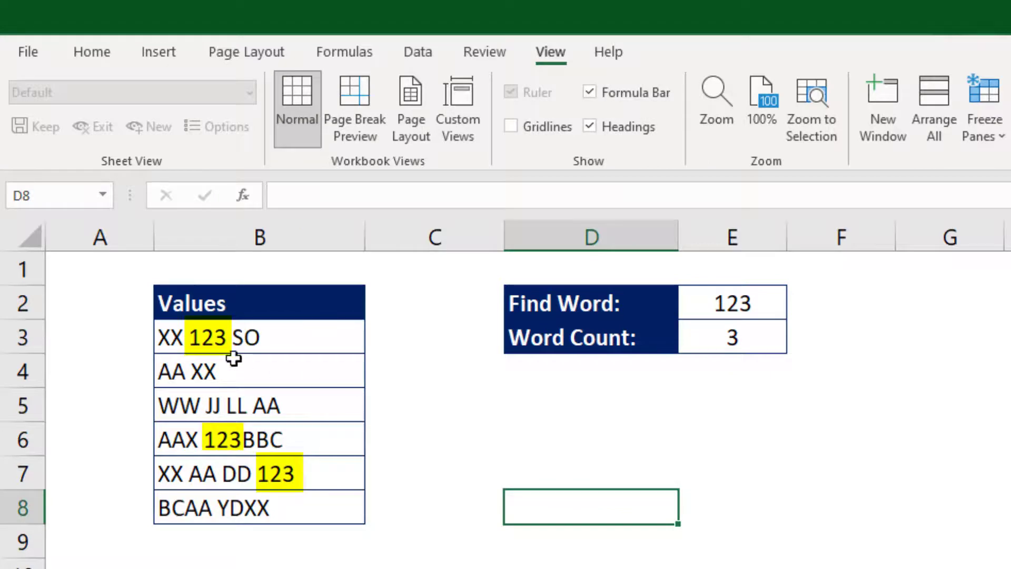
click(732, 302)
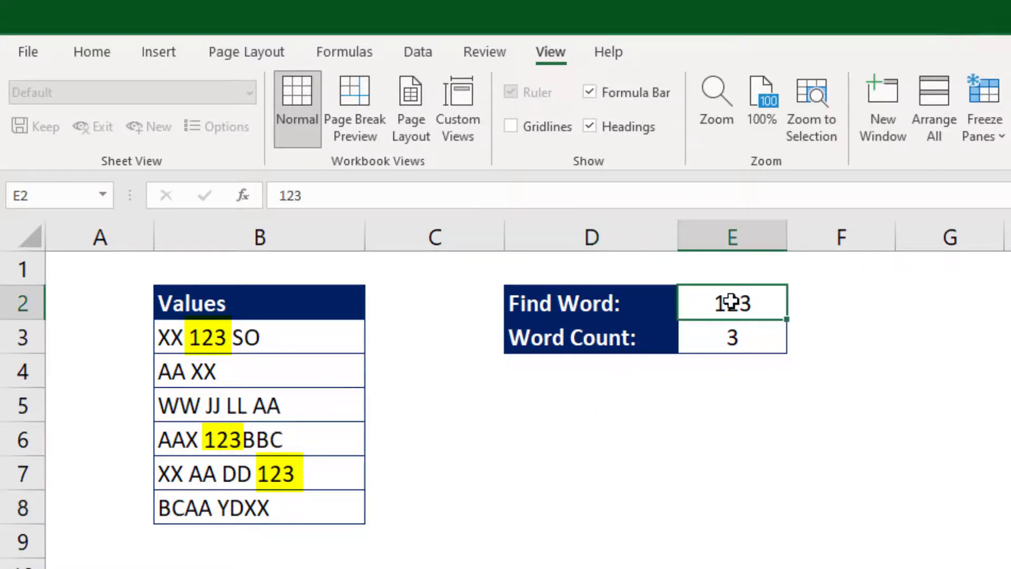
text(AA)
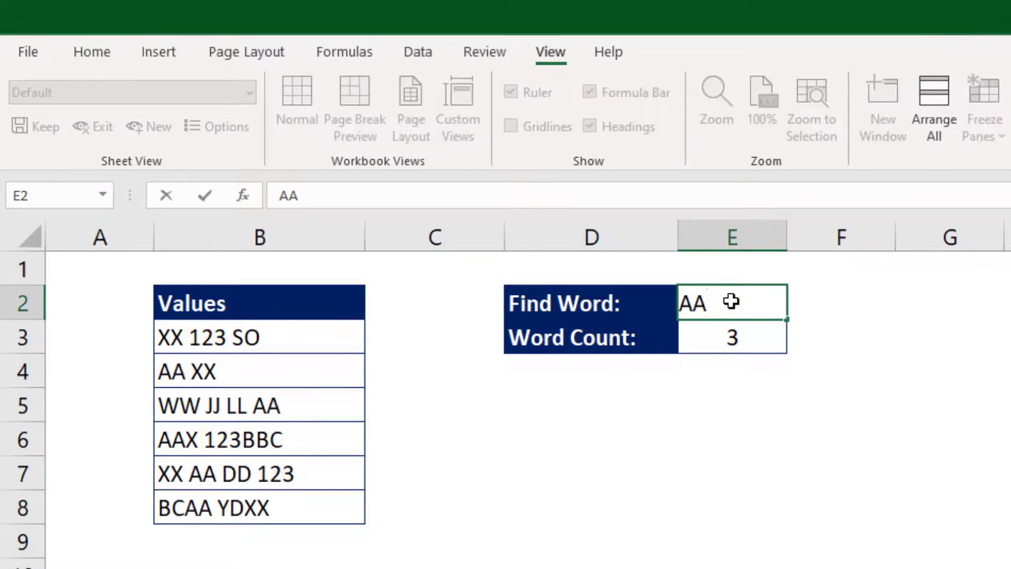
click(840, 439)
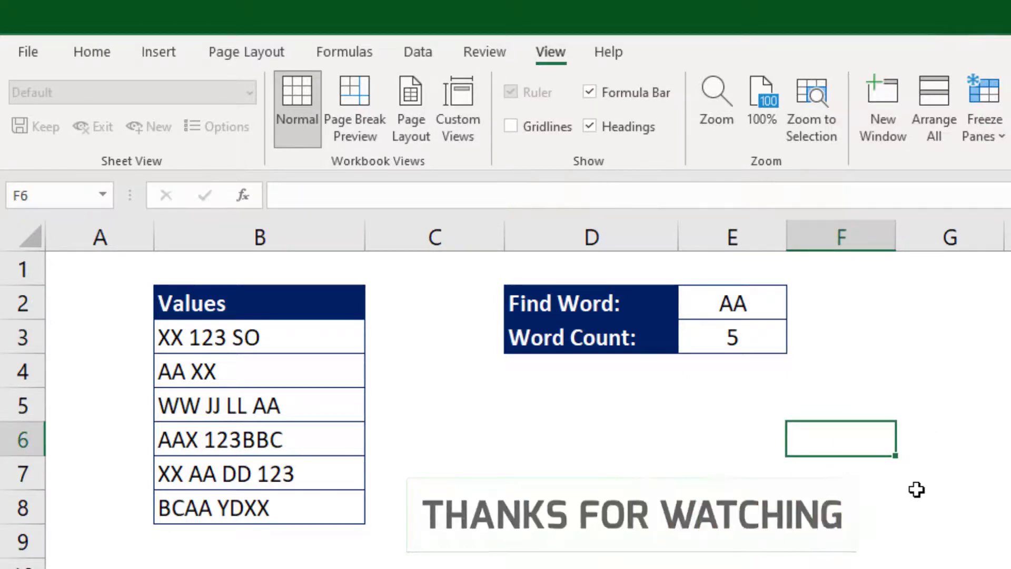
click(590, 404)
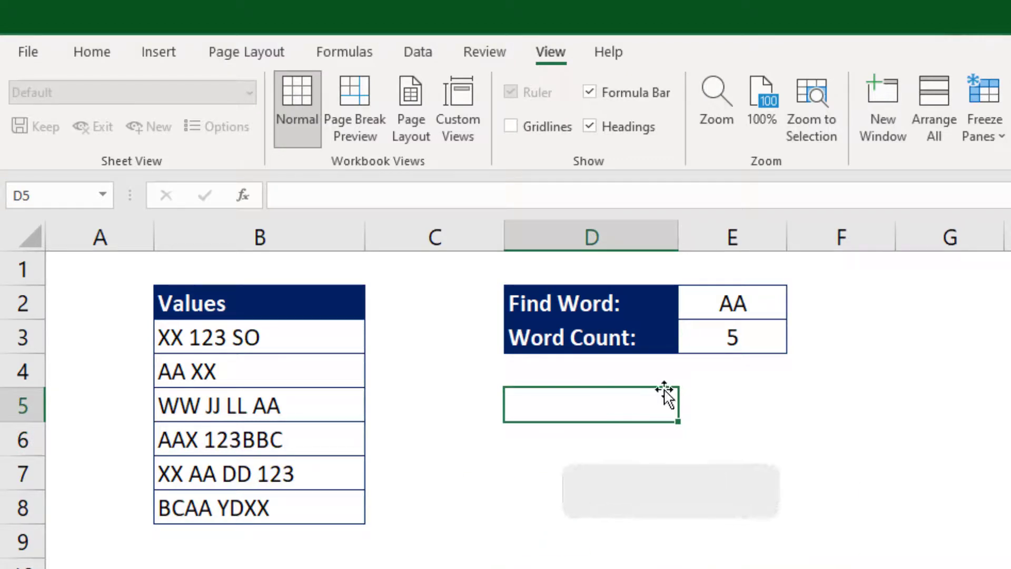
click(731, 336)
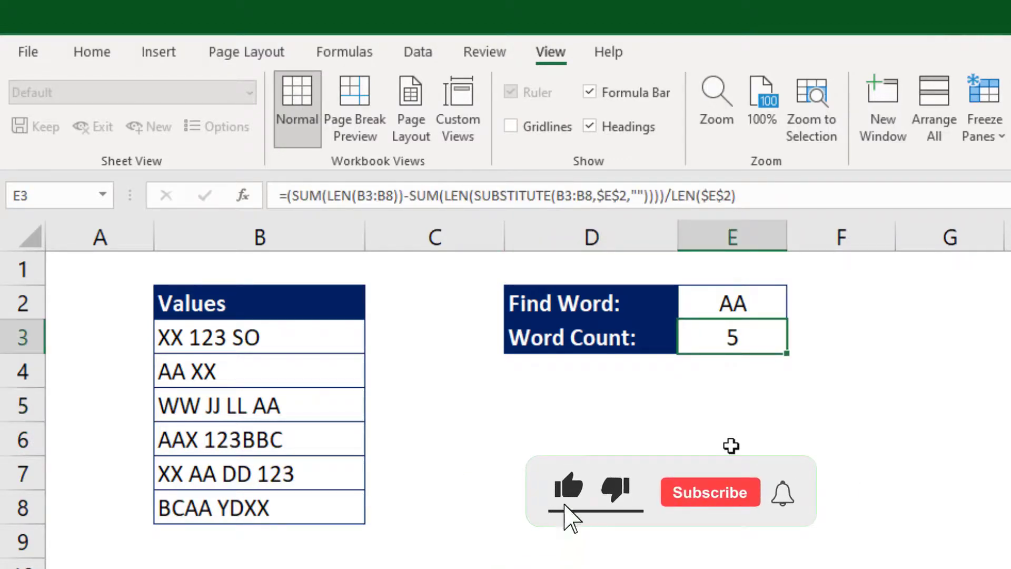